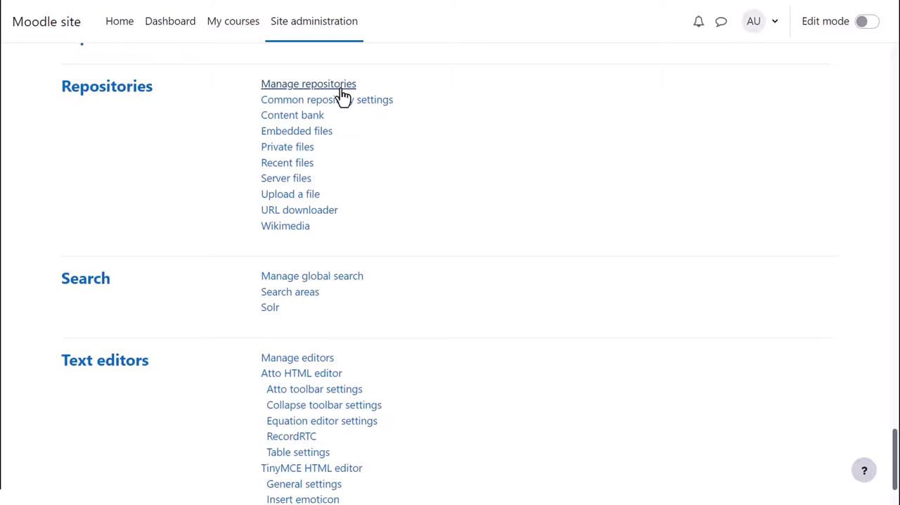
# Open Manage repositories to list Google Drive, OneDrive and YouTube repositories.
pyautogui.click(308, 83)
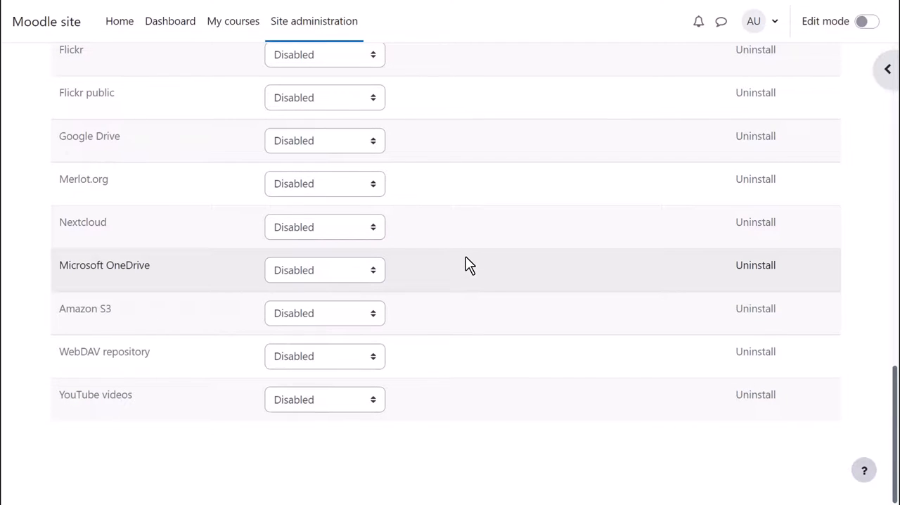